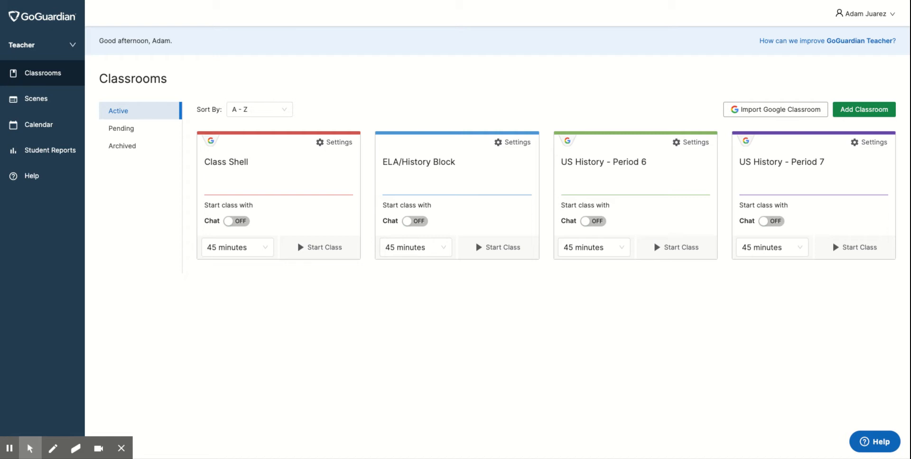
{"action": "mouse_move", "coordinate": [693, 221]}
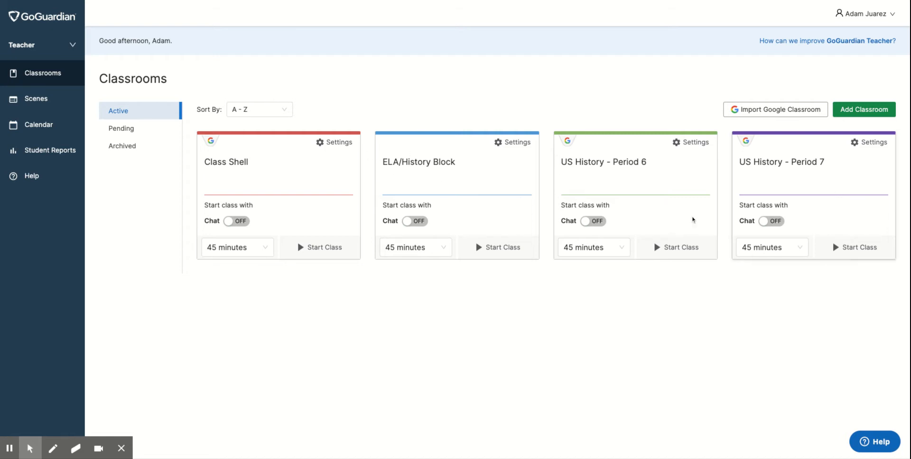
{"action": "mouse_move", "coordinate": [496, 330]}
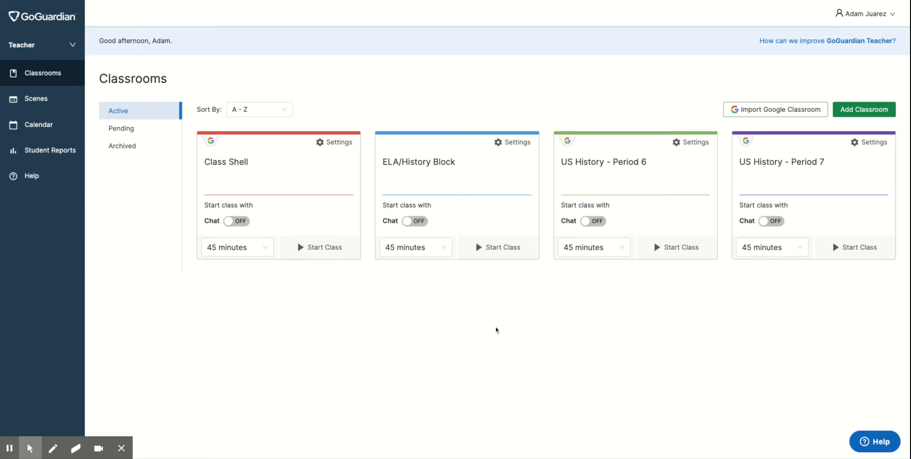
{"action": "mouse_move", "coordinate": [469, 283]}
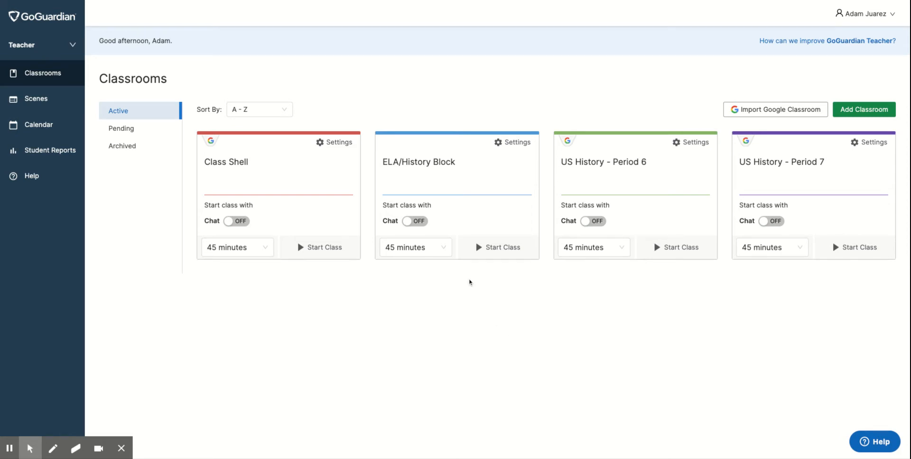
{"action": "mouse_move", "coordinate": [420, 175]}
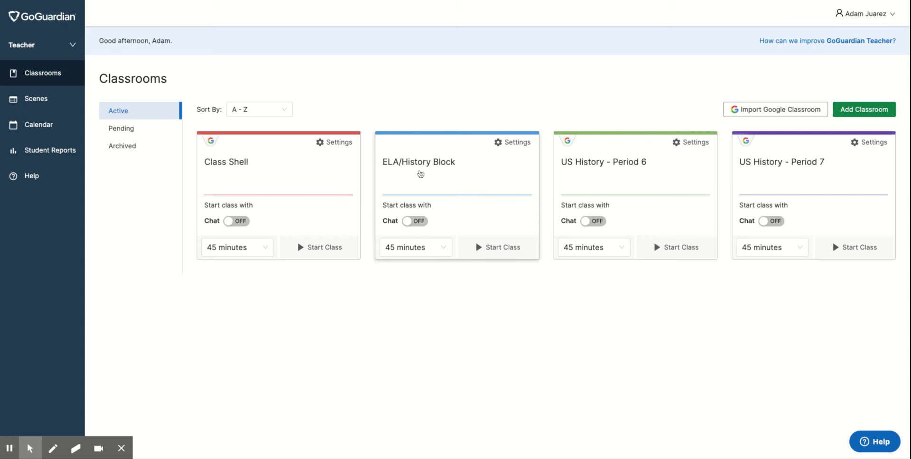
Archive ELA/History Block from its Settings and return to the Classrooms overview
{"action": "left_click", "coordinate": [418, 162]}
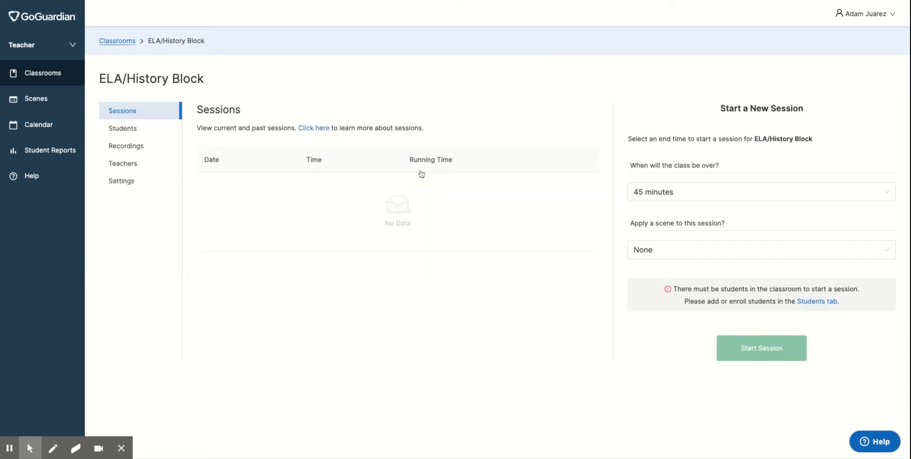
{"action": "mouse_move", "coordinate": [154, 246]}
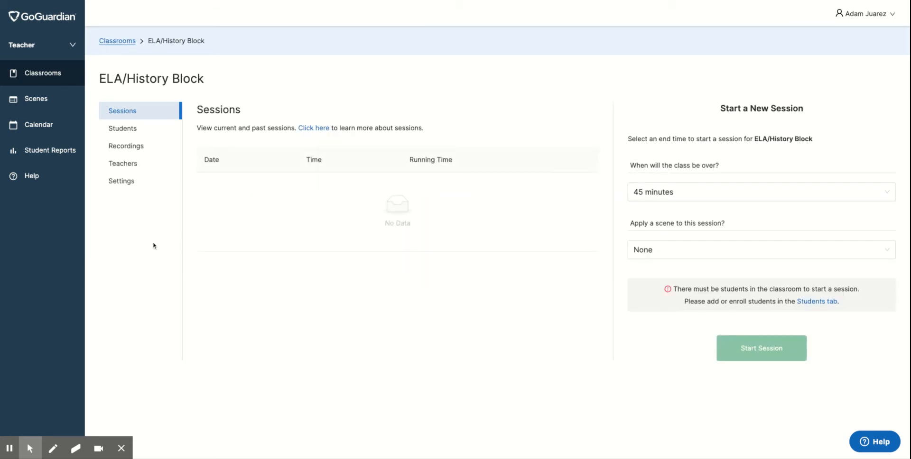
{"action": "left_click", "coordinate": [121, 182]}
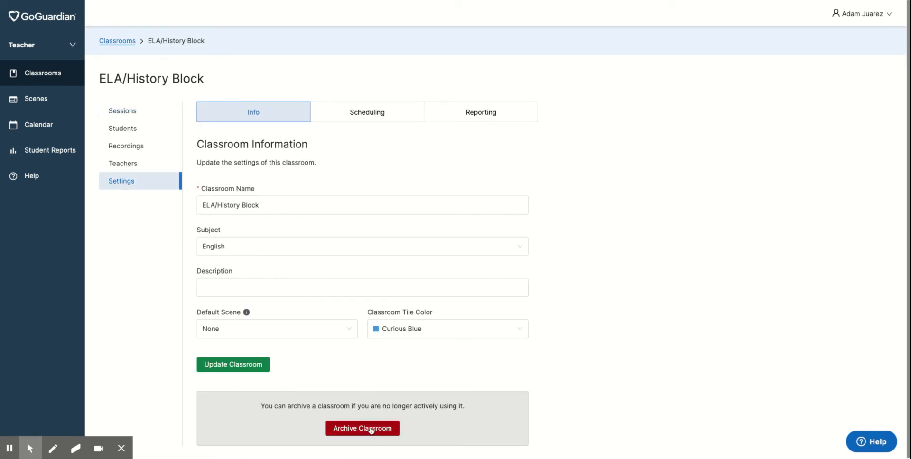
{"action": "left_click", "coordinate": [361, 429]}
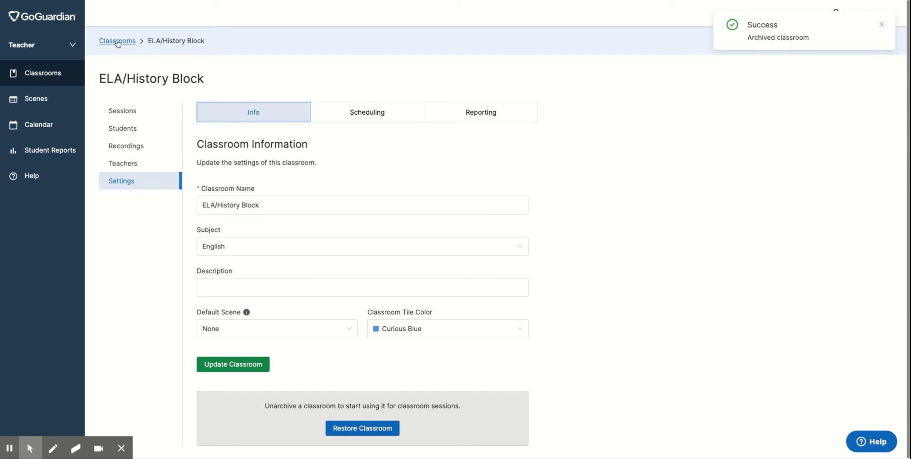
{"action": "left_click", "coordinate": [118, 41]}
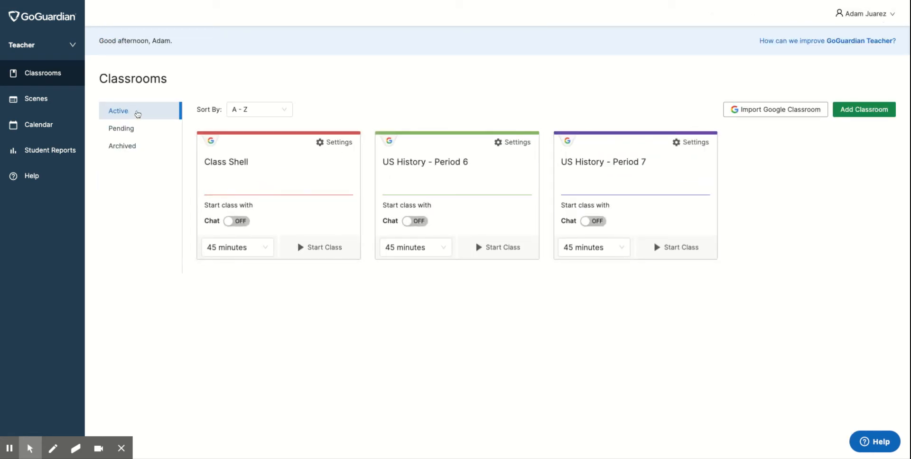
Switch through Pending to the Archived classrooms list showing ELA/History Block
{"action": "left_click", "coordinate": [121, 128]}
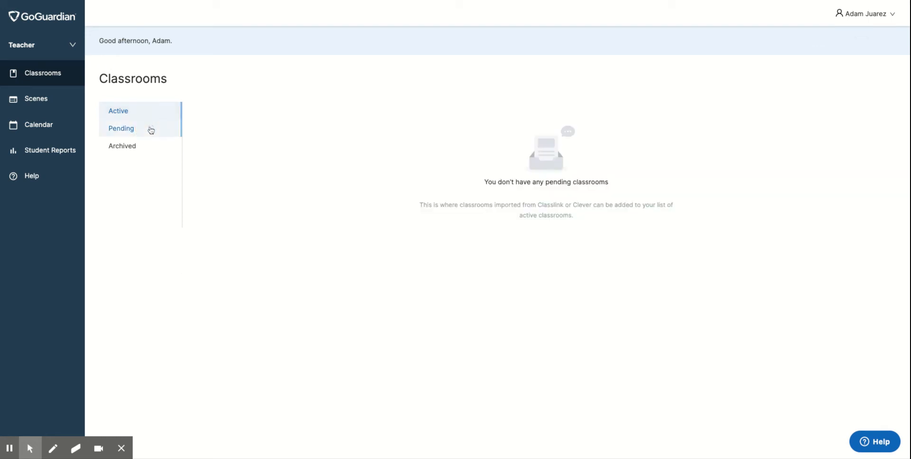
{"action": "left_click", "coordinate": [121, 128]}
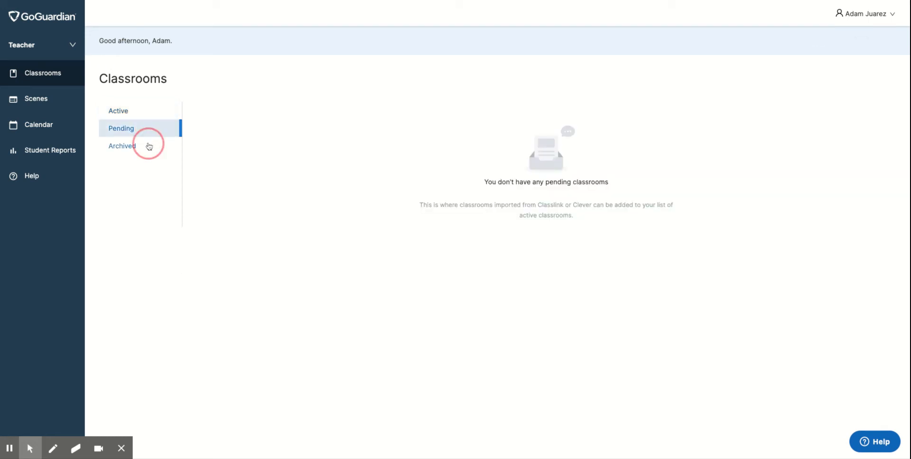
{"action": "left_click", "coordinate": [122, 147]}
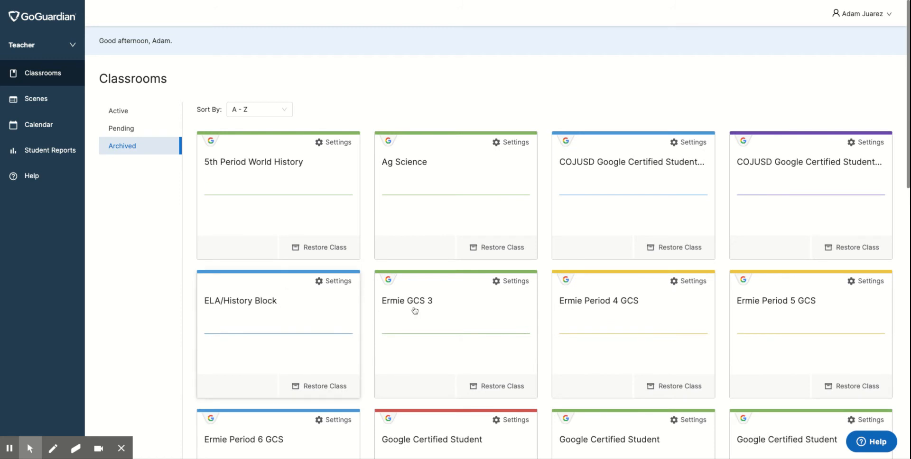
{"action": "scroll", "scroll_direction": "down", "scroll_amount": 3}
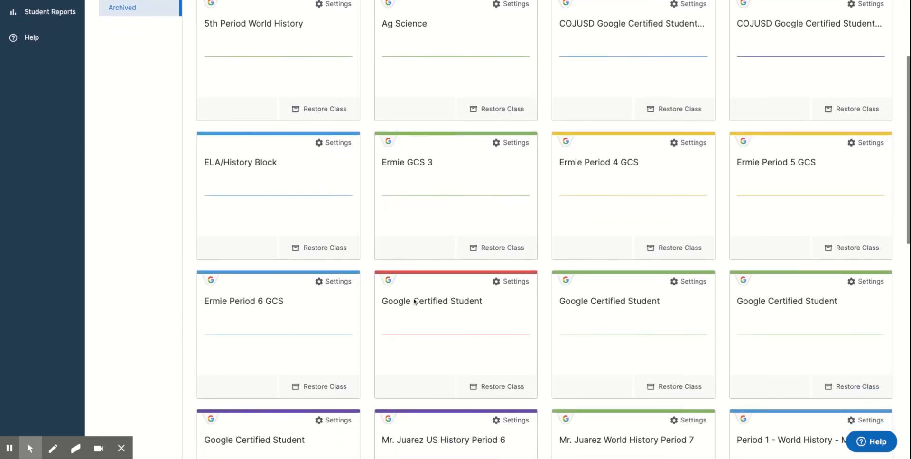
{"action": "scroll", "scroll_direction": "down", "scroll_amount": 3}
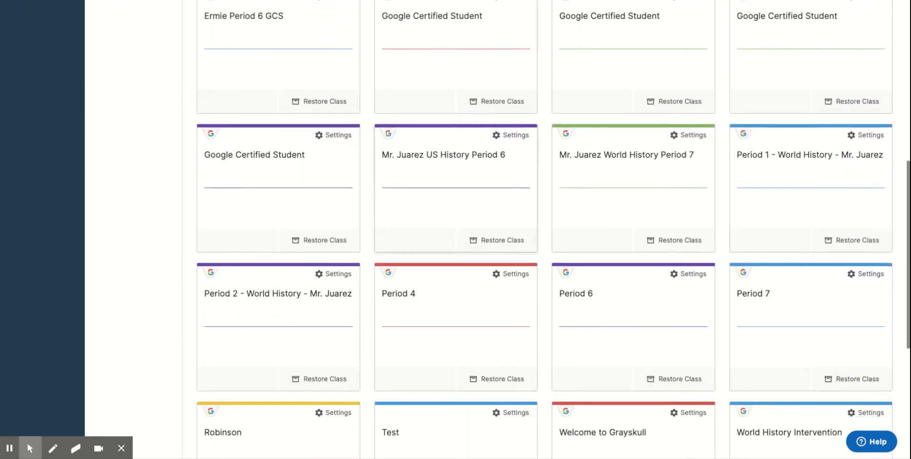
{"action": "scroll", "scroll_direction": "down", "scroll_amount": 3}
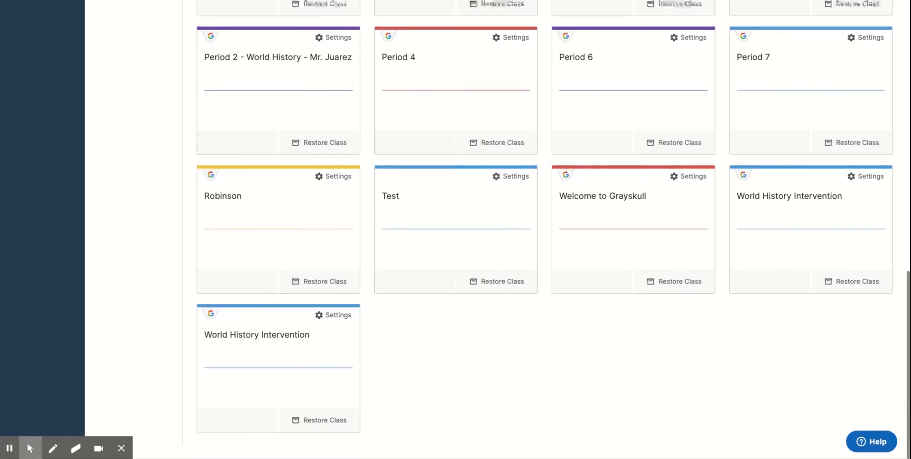
{"action": "scroll", "scroll_direction": "up", "scroll_amount": 3}
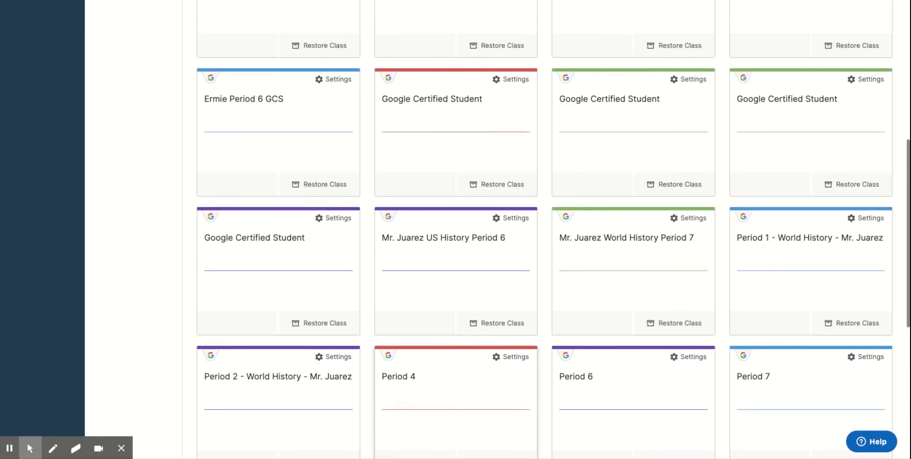
{"action": "scroll", "scroll_direction": "up", "scroll_amount": 3}
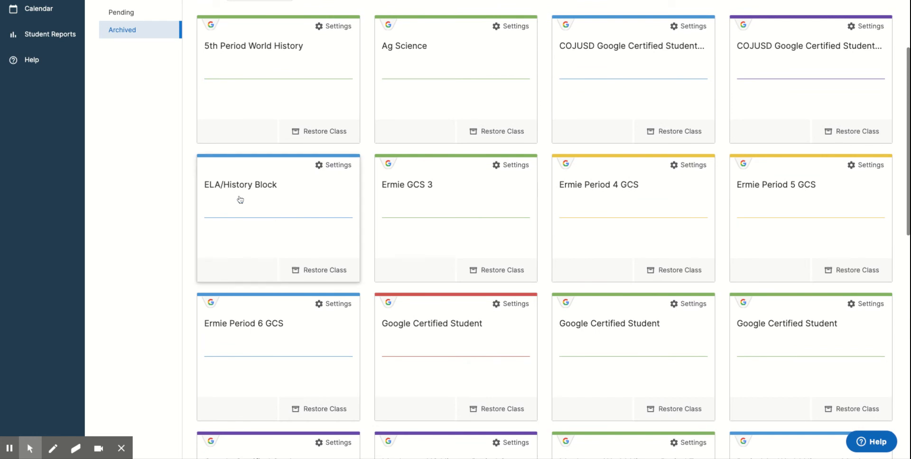
{"action": "mouse_move", "coordinate": [240, 199]}
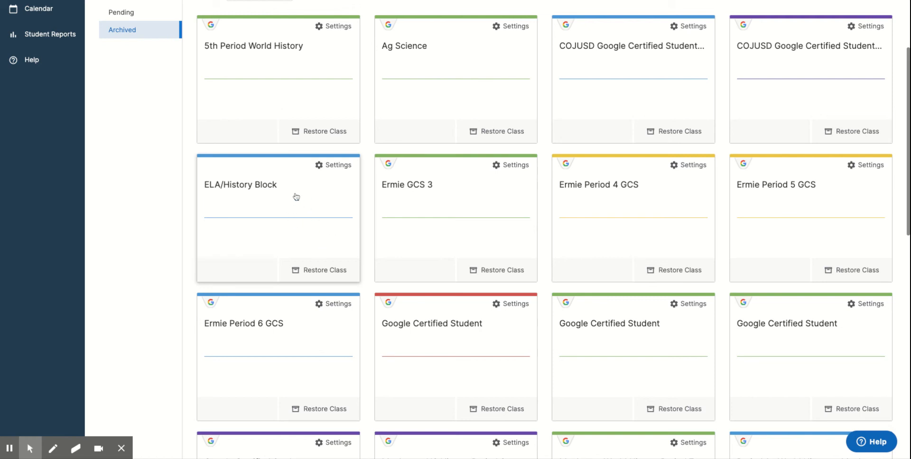
Restore ELA/History Block via Restore Class on its archived tile
{"action": "left_click", "coordinate": [319, 271]}
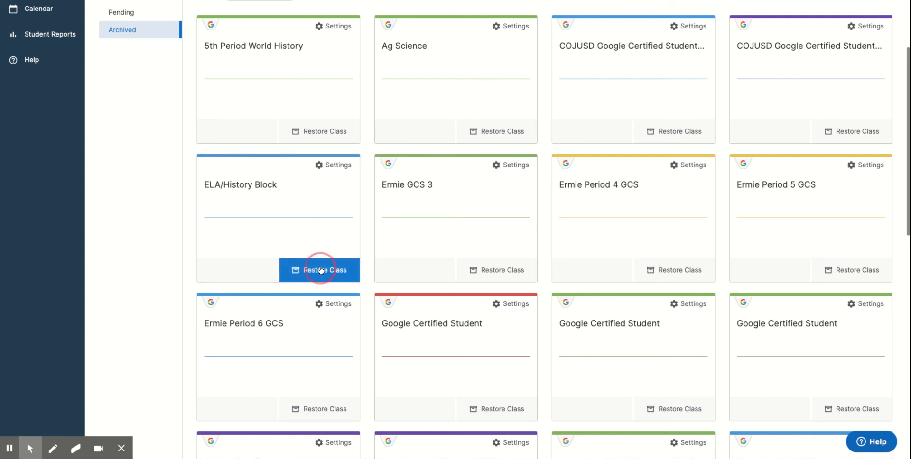
{"action": "left_click", "coordinate": [319, 270]}
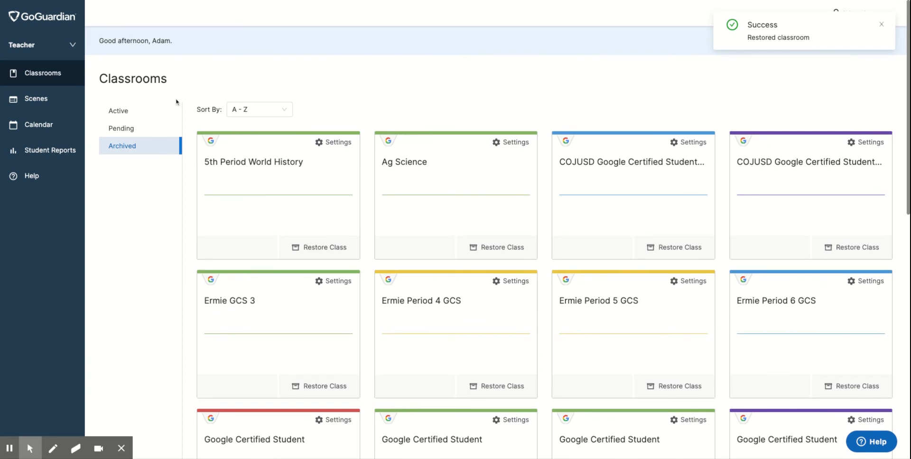
Show the Active classrooms list with ELA/History Block among the four classes
{"action": "left_click", "coordinate": [117, 111]}
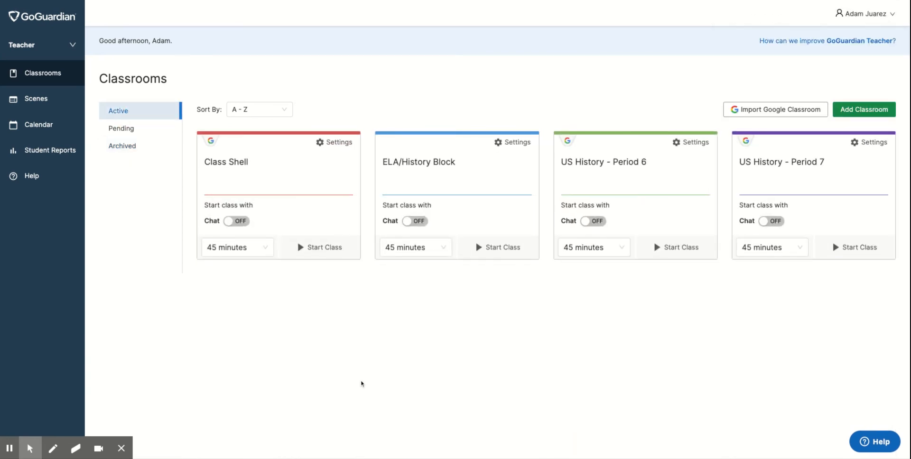
{"action": "mouse_move", "coordinate": [440, 378]}
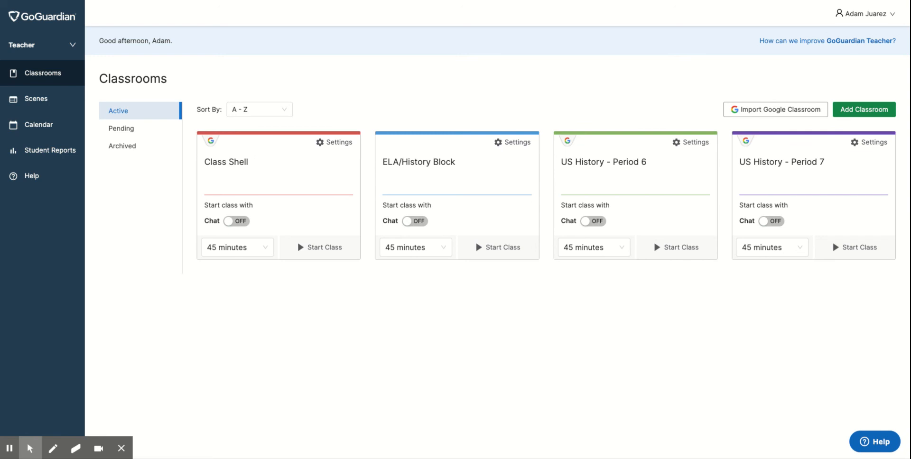
{"action": "mouse_move", "coordinate": [462, 369]}
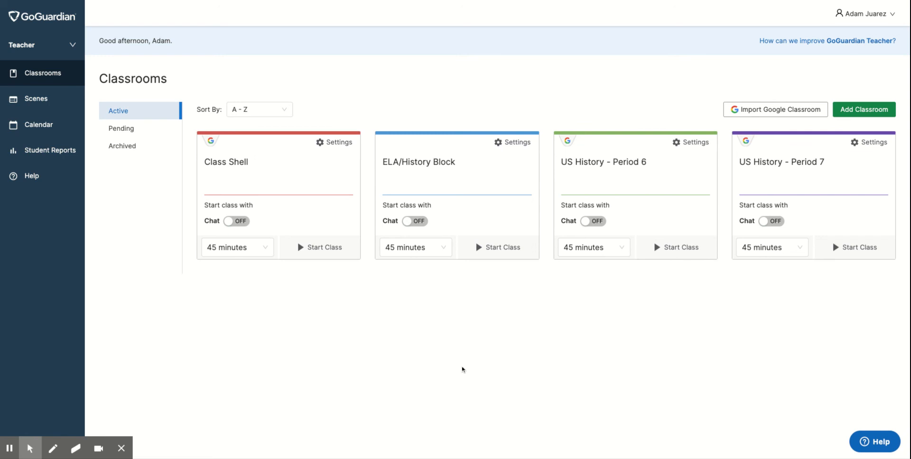
{"action": "mouse_move", "coordinate": [783, 3]}
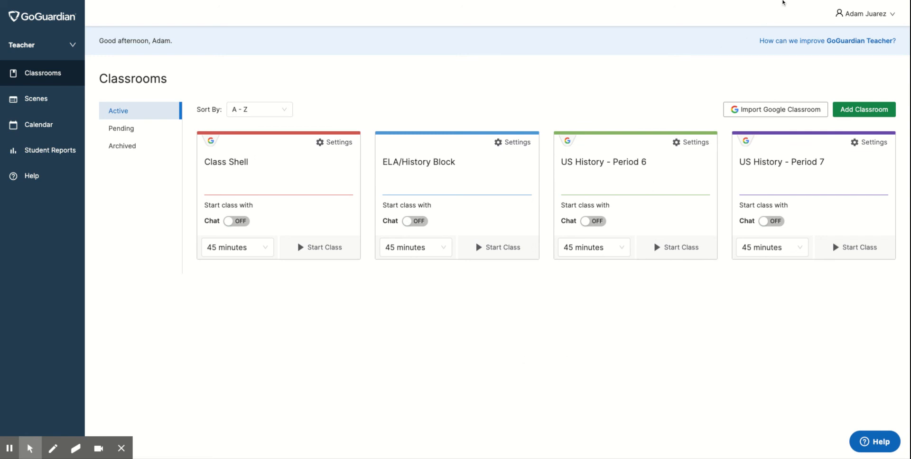